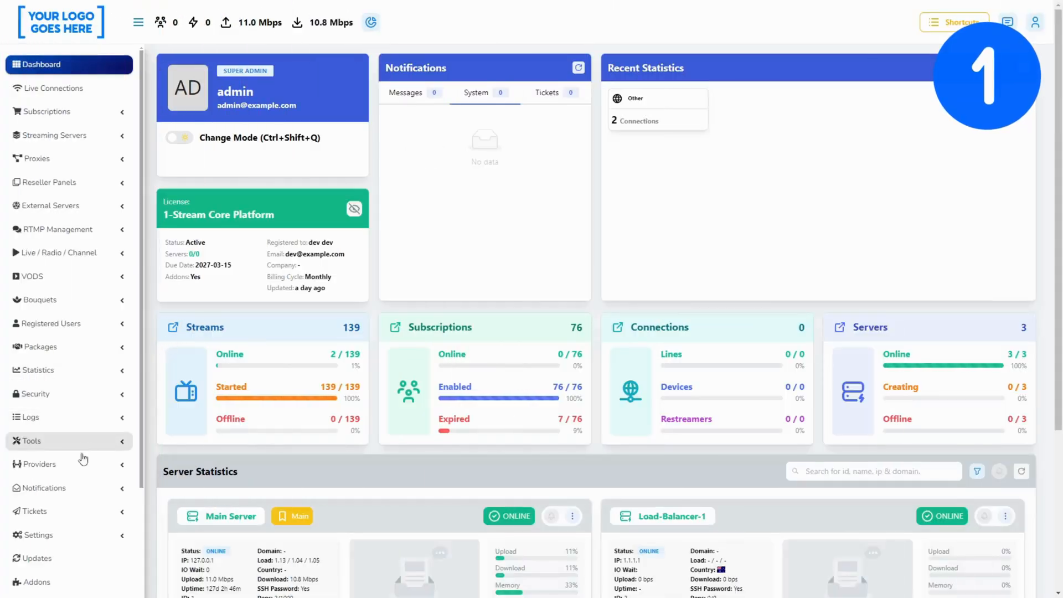
# - Set 'Ask Users to Setup 2FA on Login' to Yes in Panel Security Settings and save
pyautogui.click(39, 480)
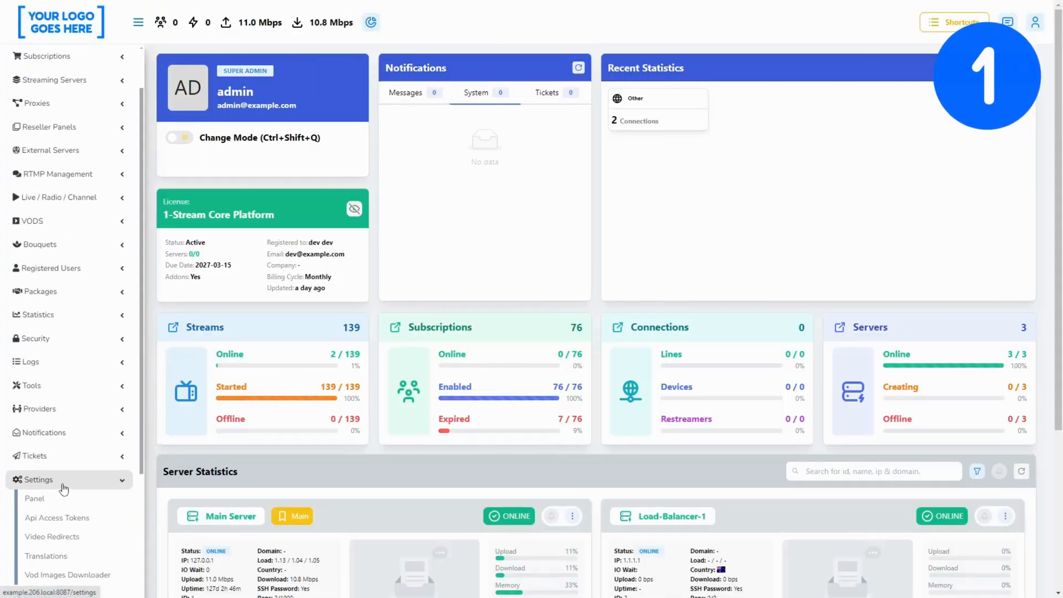
pyautogui.click(34, 498)
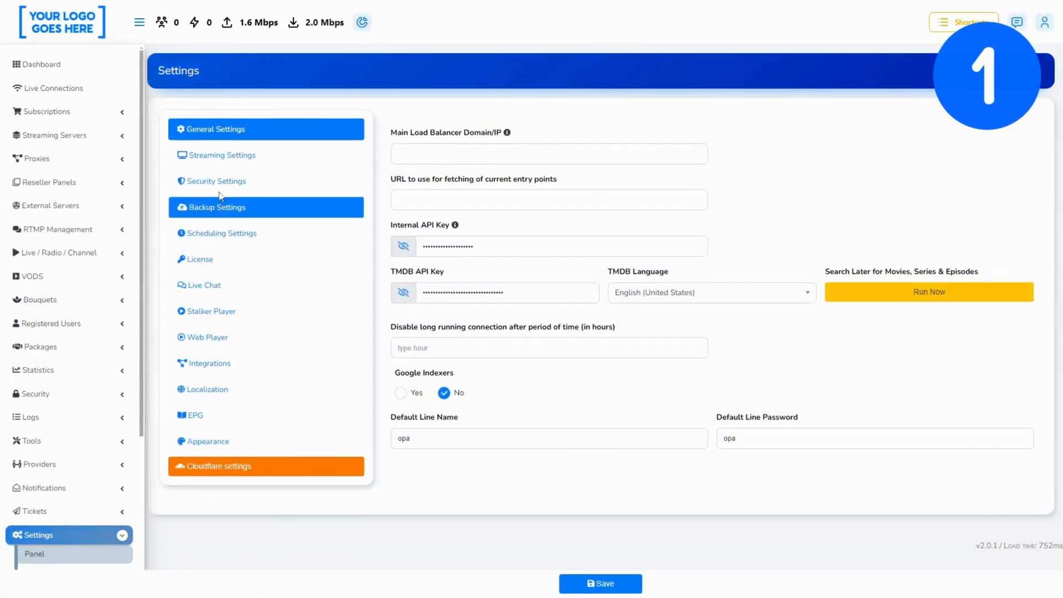
pyautogui.click(216, 181)
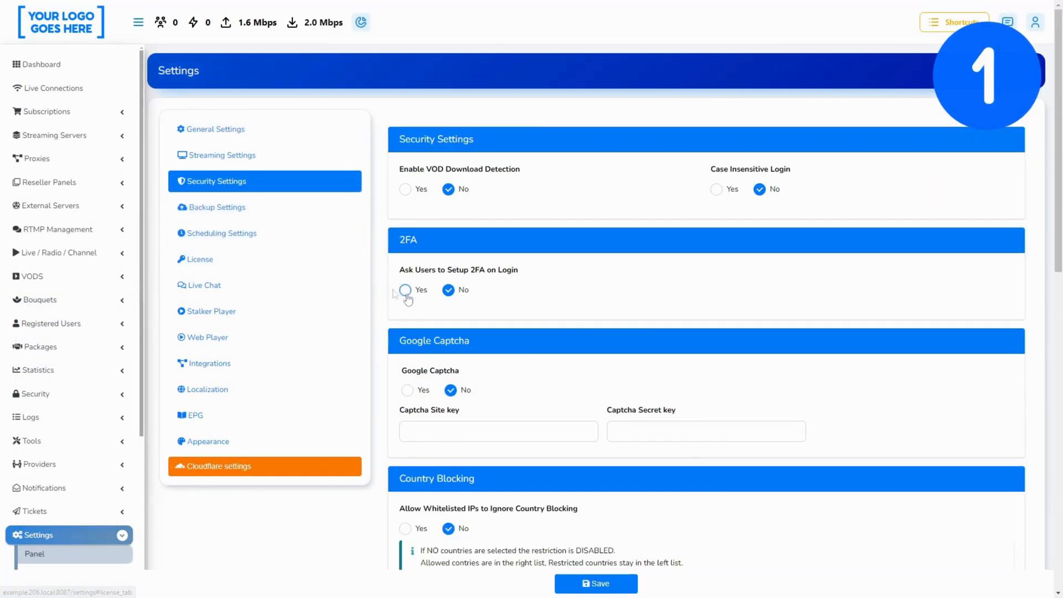
pyautogui.click(405, 290)
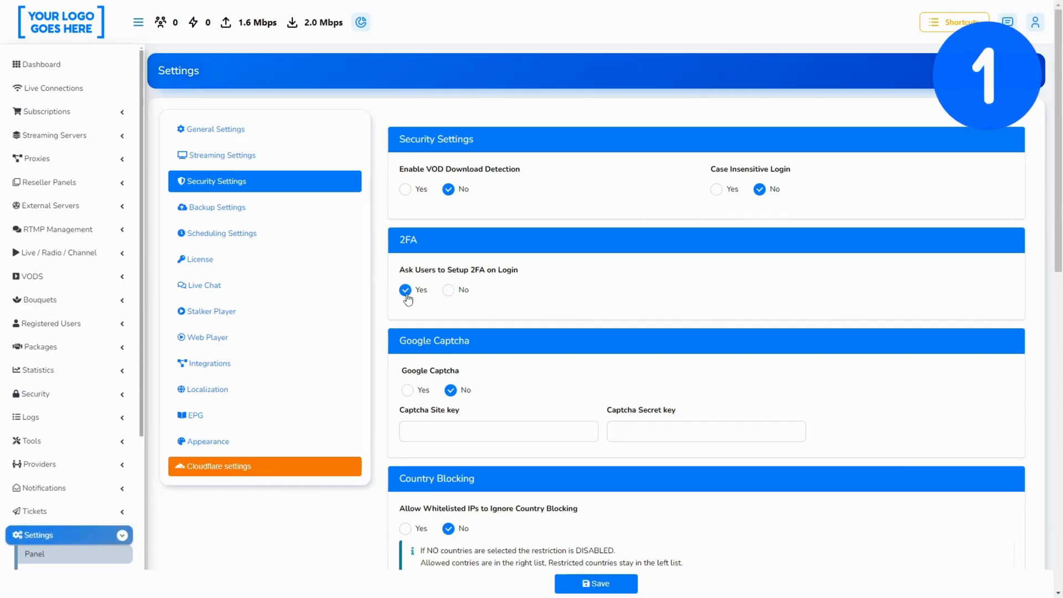
pyautogui.click(41, 64)
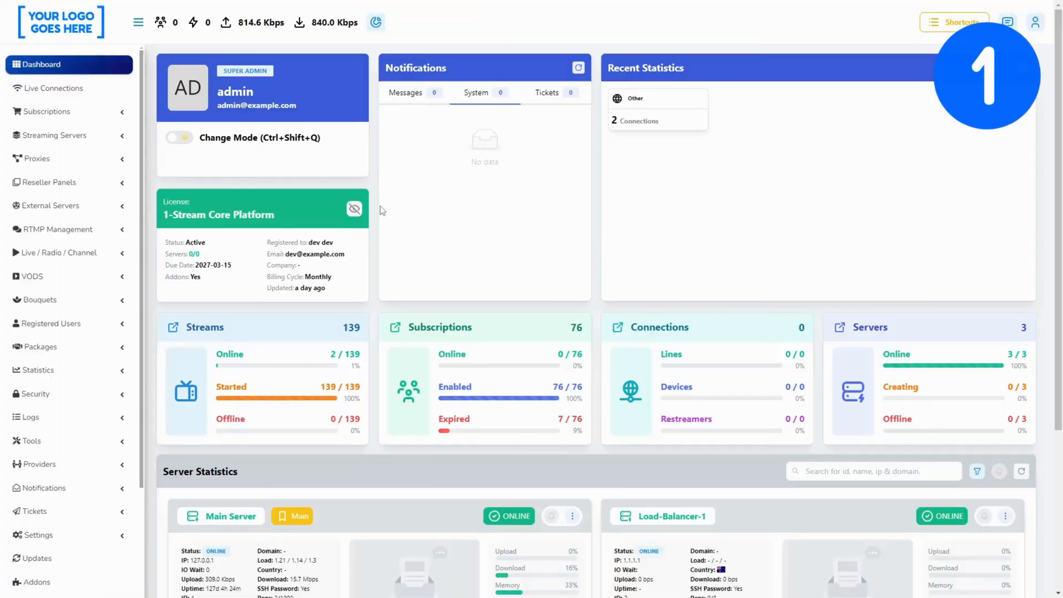
# - Open the L0 reseller's account from Manage Users to view its Two-Factor Authentication section
pyautogui.click(51, 324)
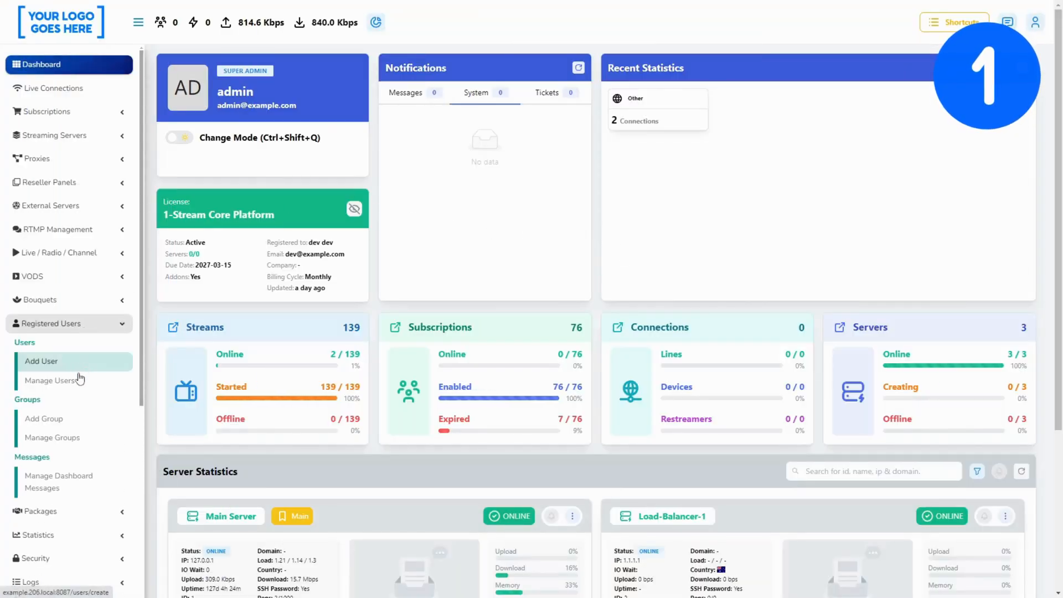
pyautogui.click(48, 381)
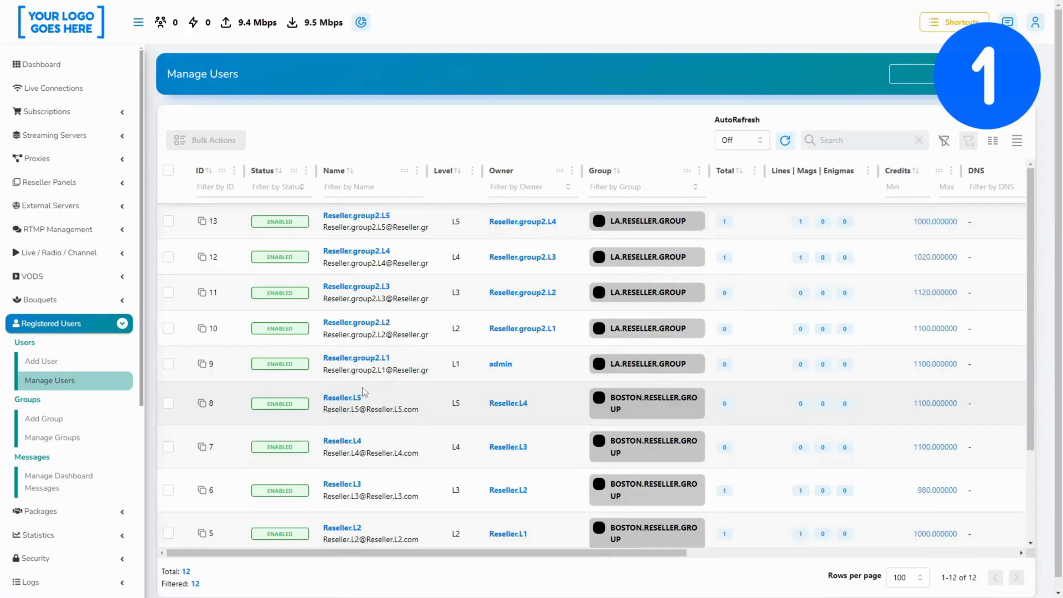
pyautogui.scroll(-3)
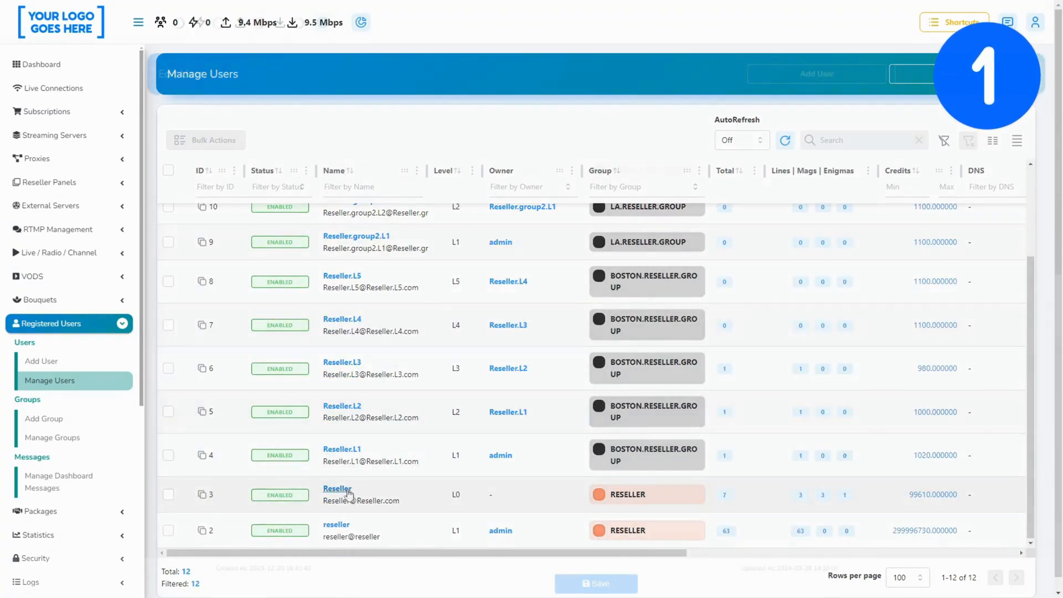
pyautogui.click(337, 489)
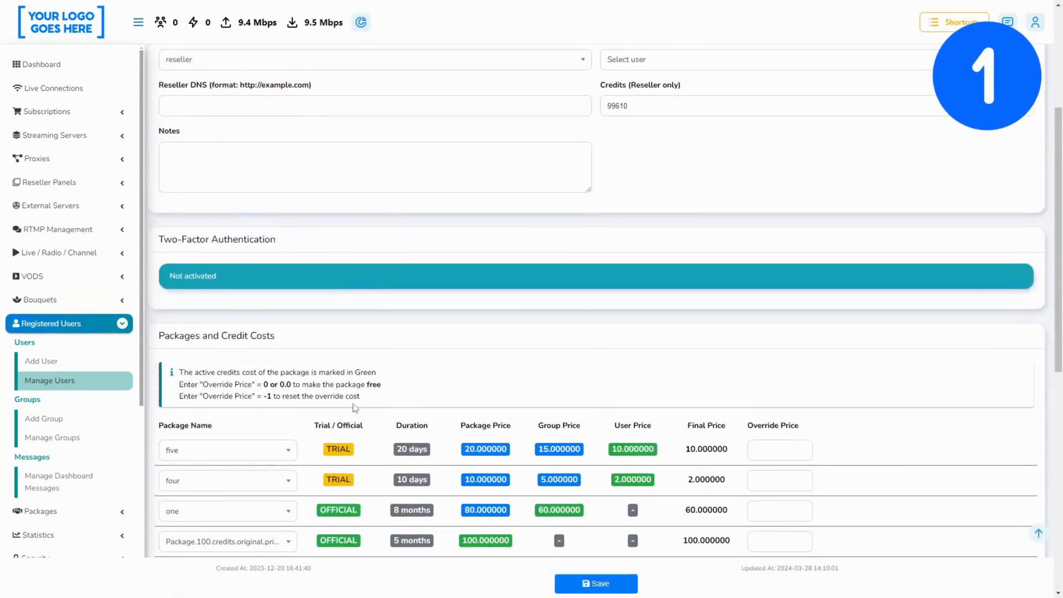
pyautogui.moveTo(188, 292)
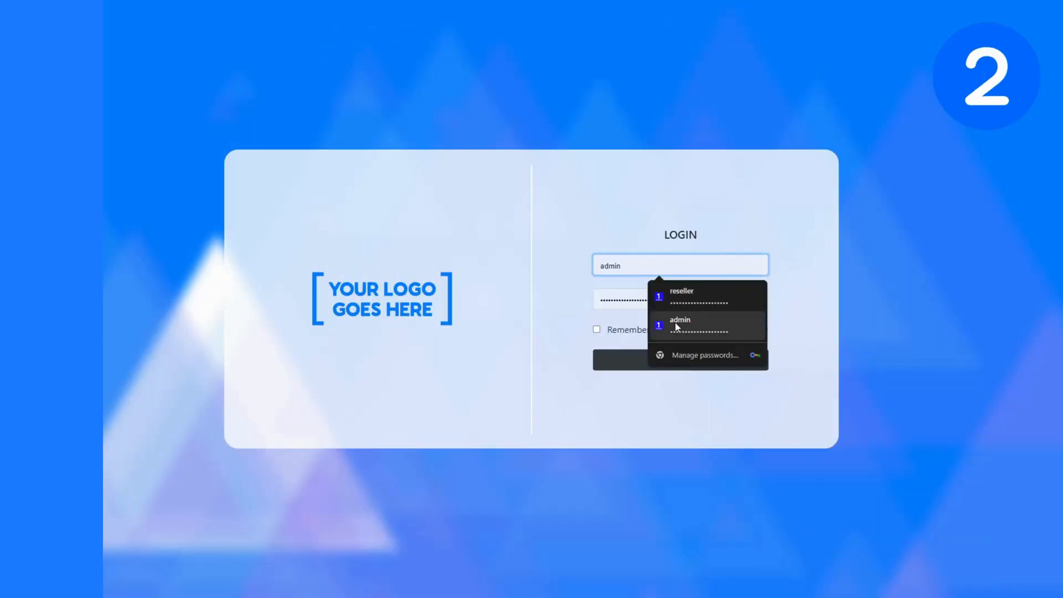
# - Log in with the saved admin credentials, view the Manage 2FA page, then reopen Manage Users
pyautogui.click(679, 325)
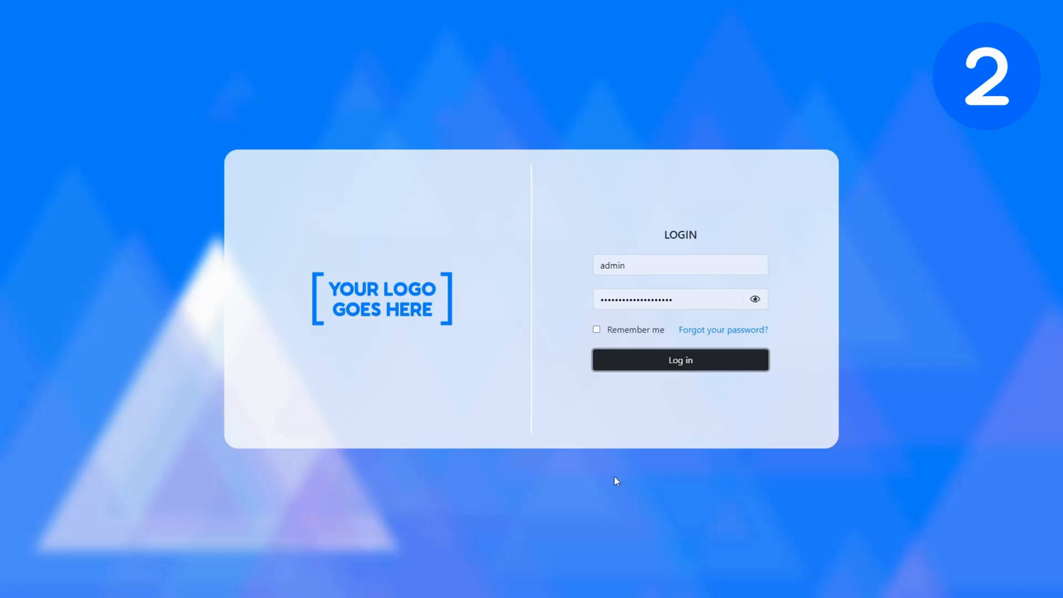
pyautogui.click(679, 360)
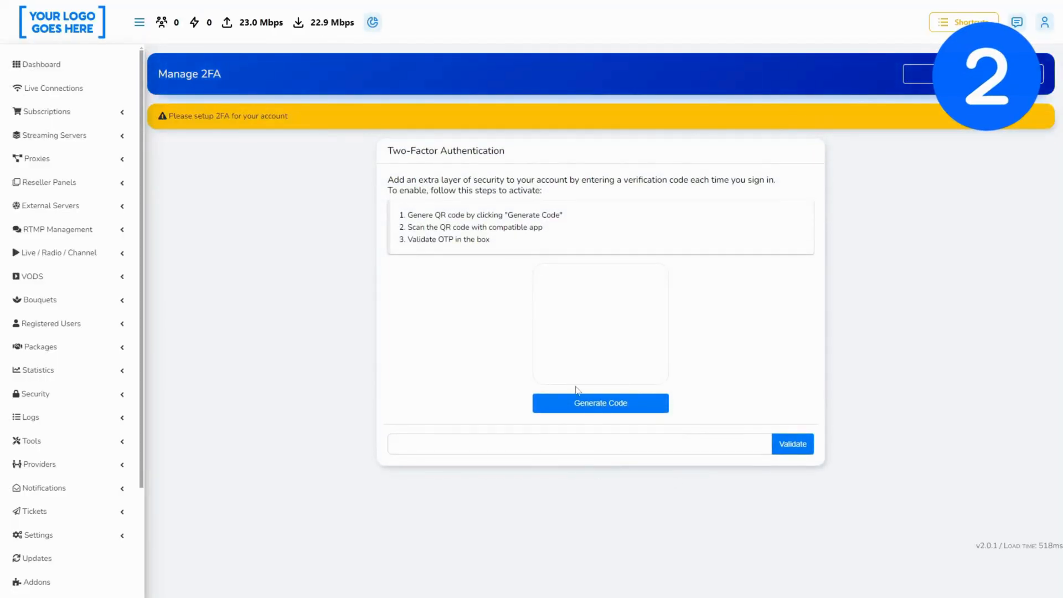
pyautogui.click(600, 402)
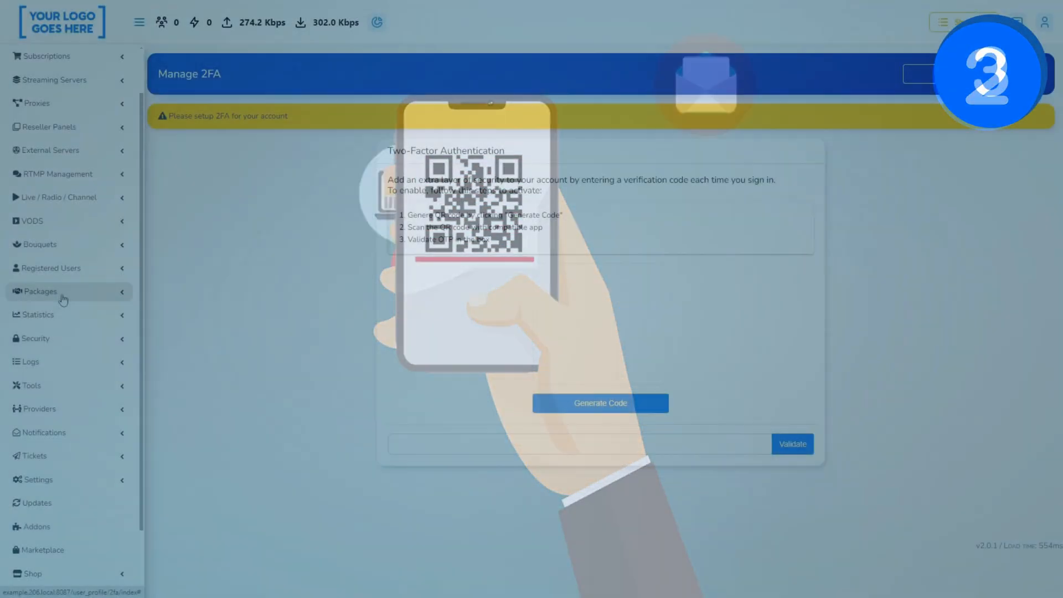
pyautogui.click(51, 268)
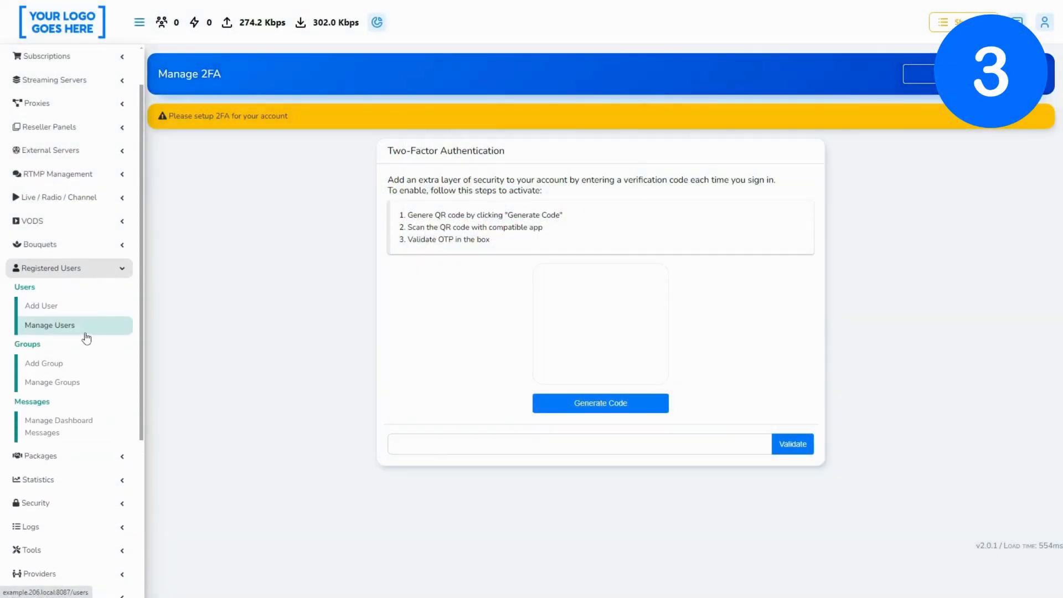
pyautogui.click(49, 325)
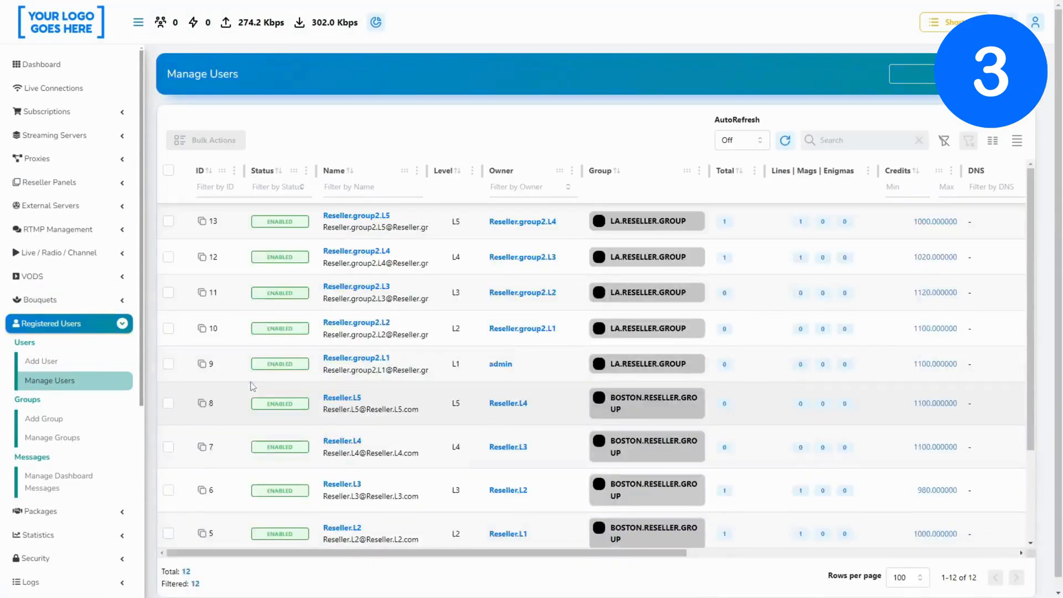